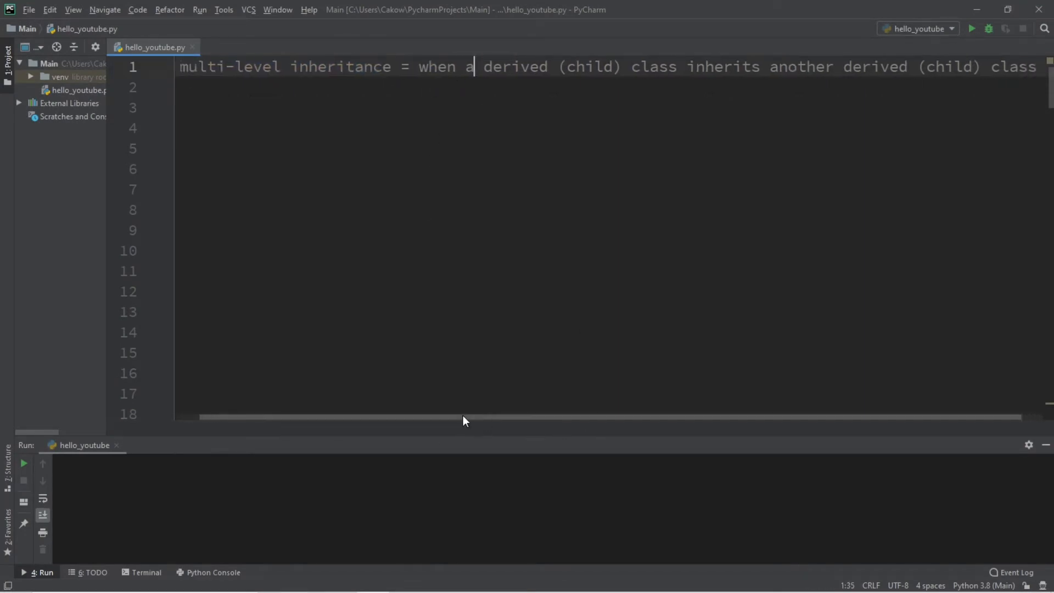
Comment out the multi-level inheritance definition on line 1 and leave a blank line below.
double_click(567, 67)
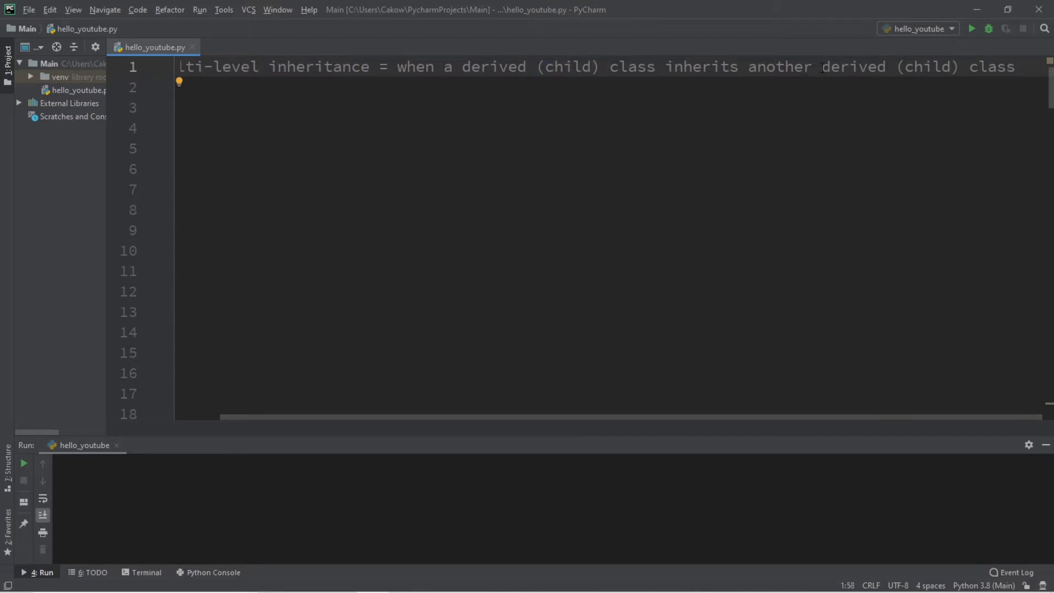
left_click(1015, 67)
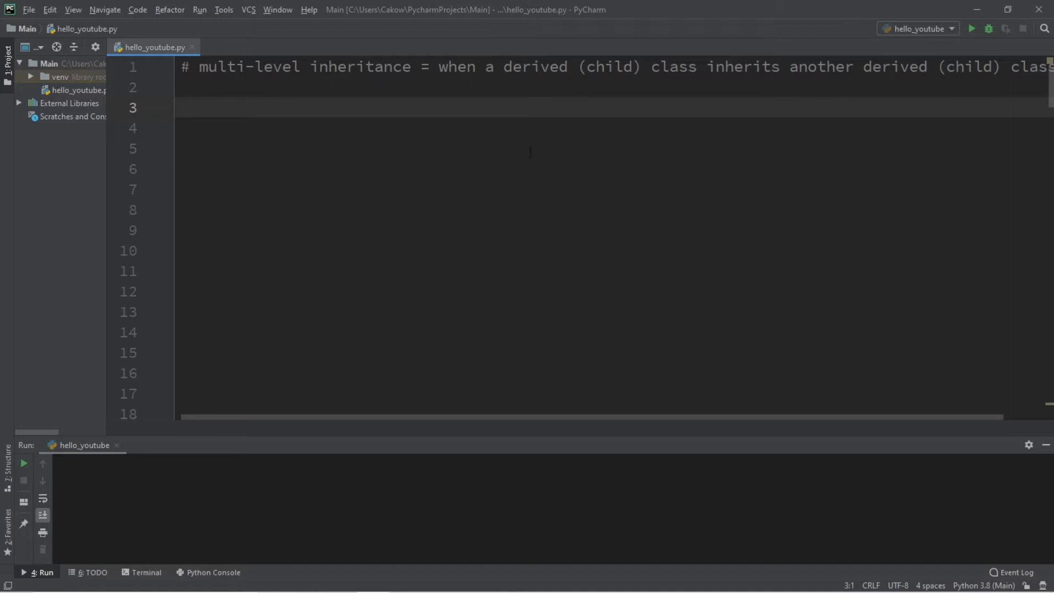
mouse_move(456, 147)
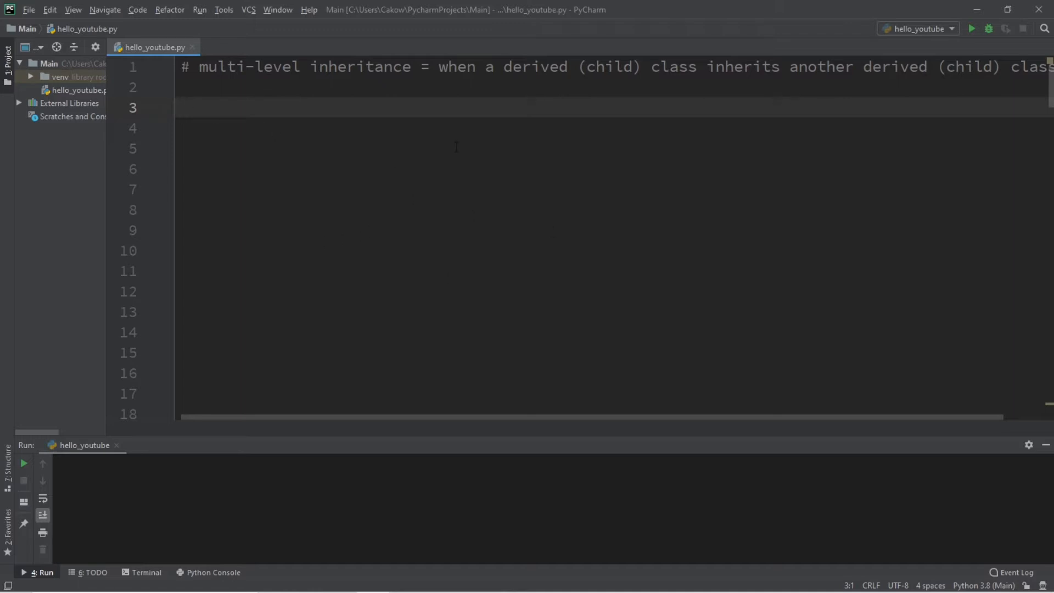
Define class Organism with the class attribute alive = True.
type("class Org")
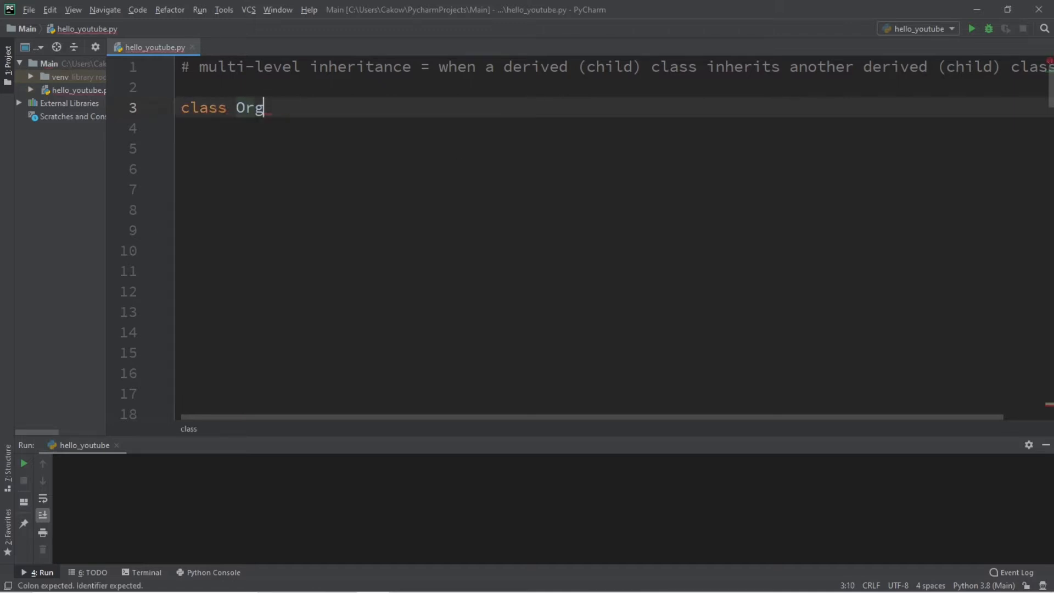
type("anism:")
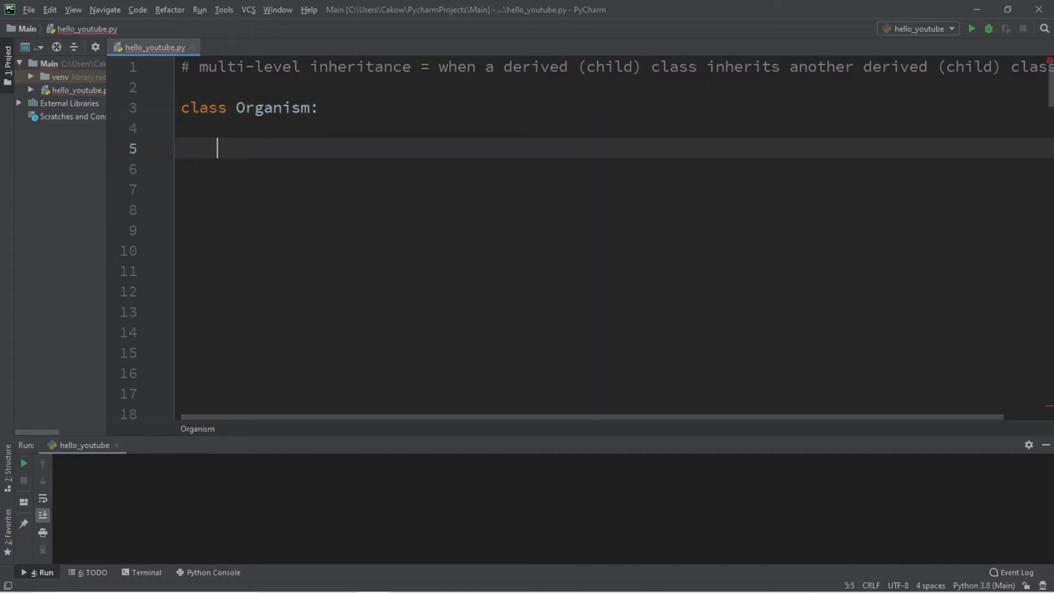
type("ali")
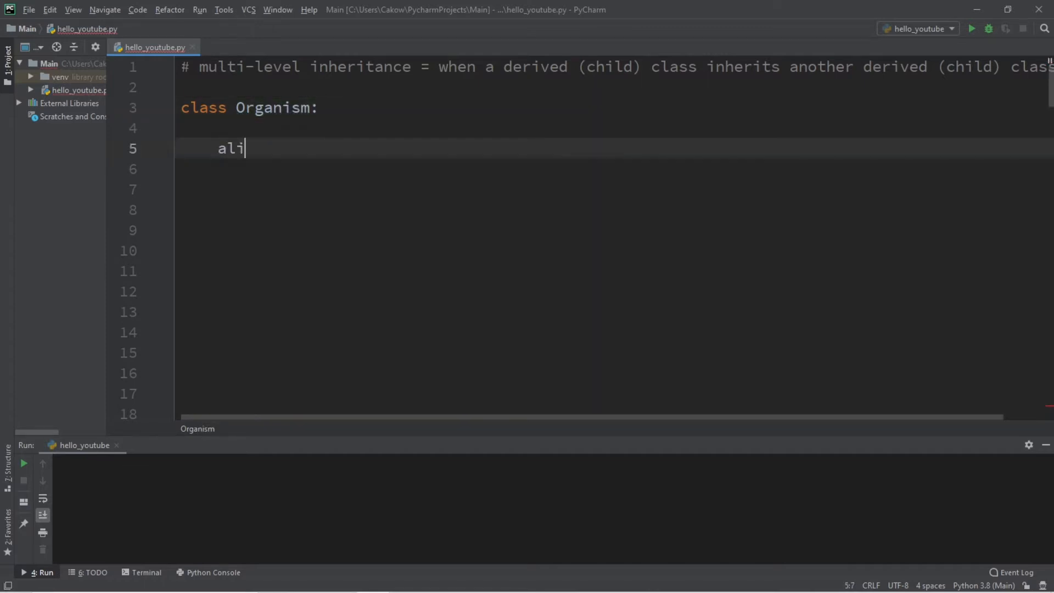
type("ve = True")
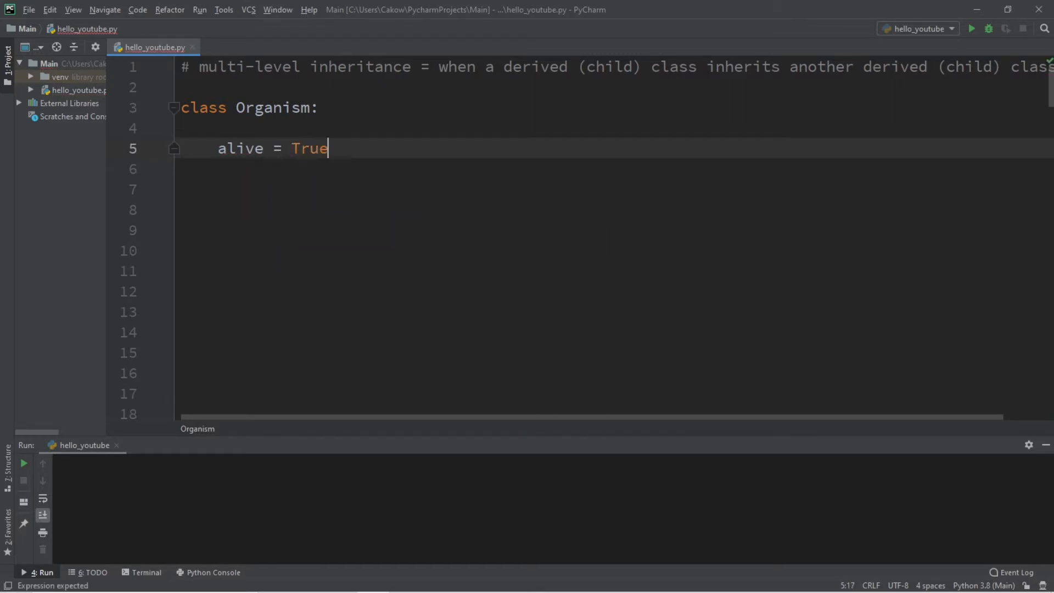
key("enter")
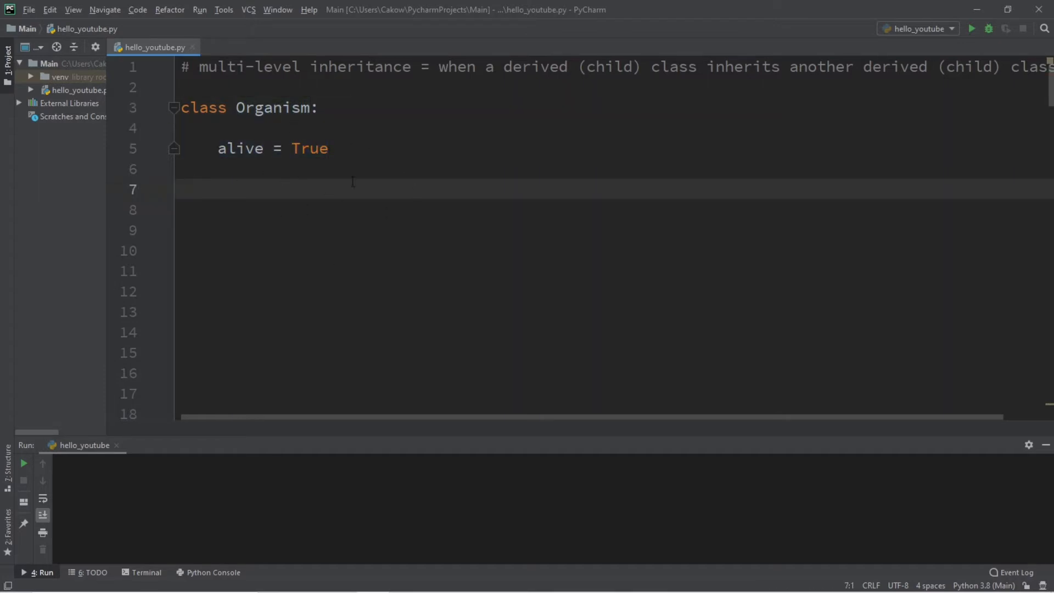
Declare class Animal(Organism) inheriting from the Organism class.
double_click(272, 108)
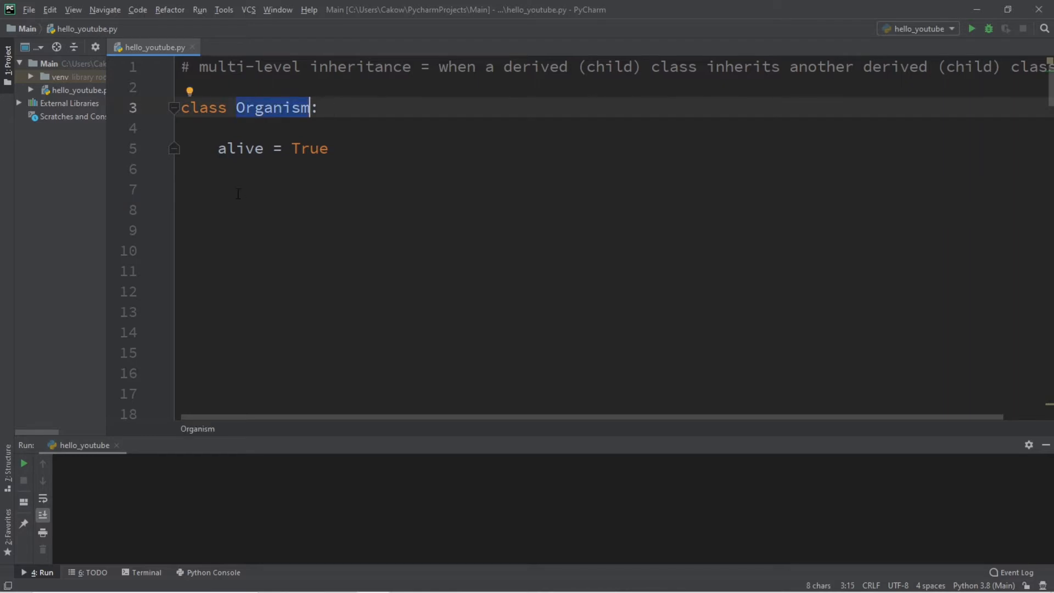
type("class")
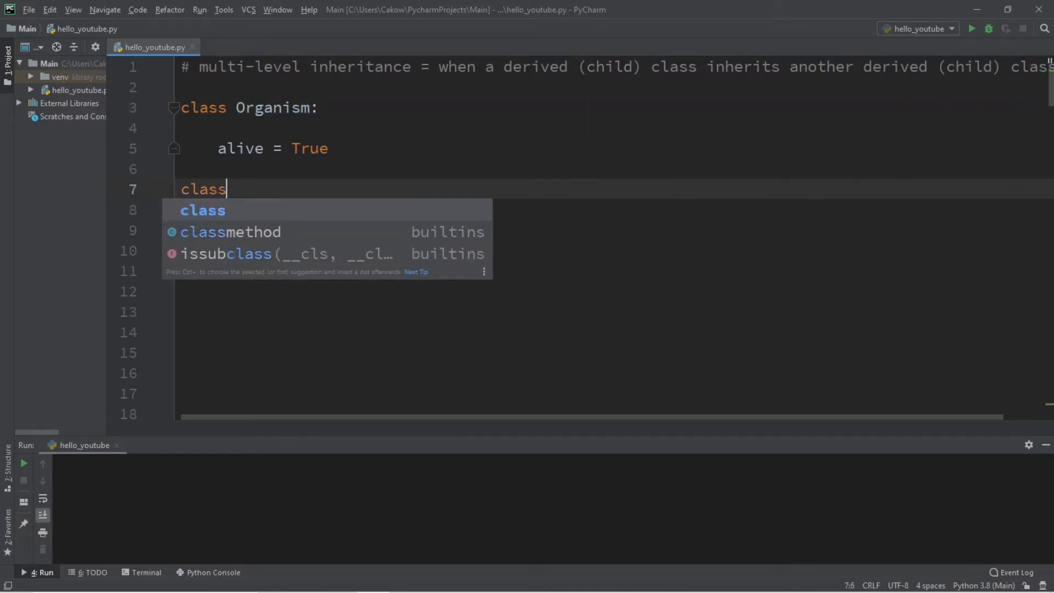
type("Animal()")
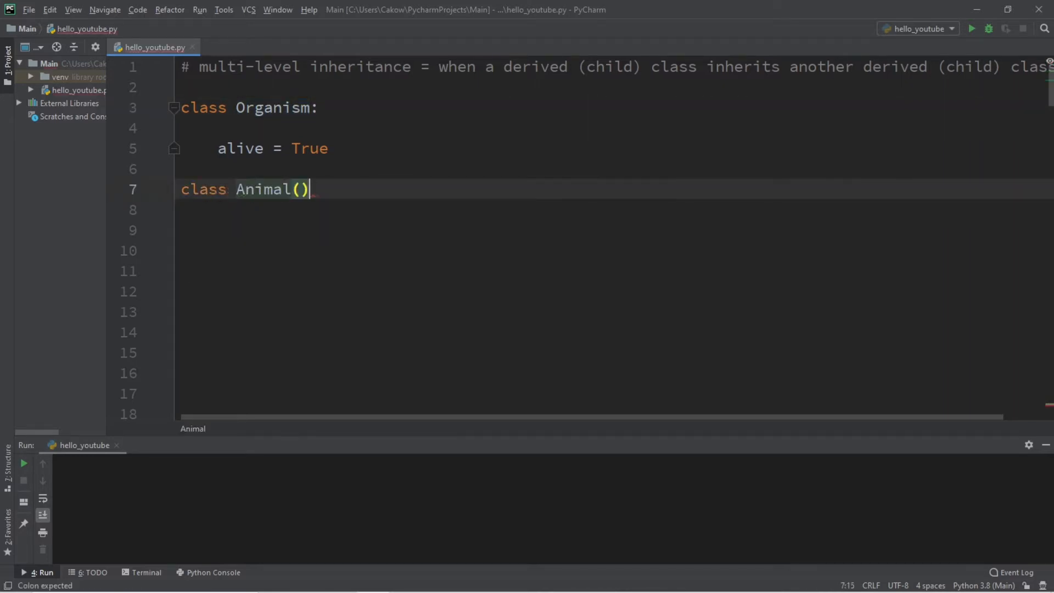
type("Organis")
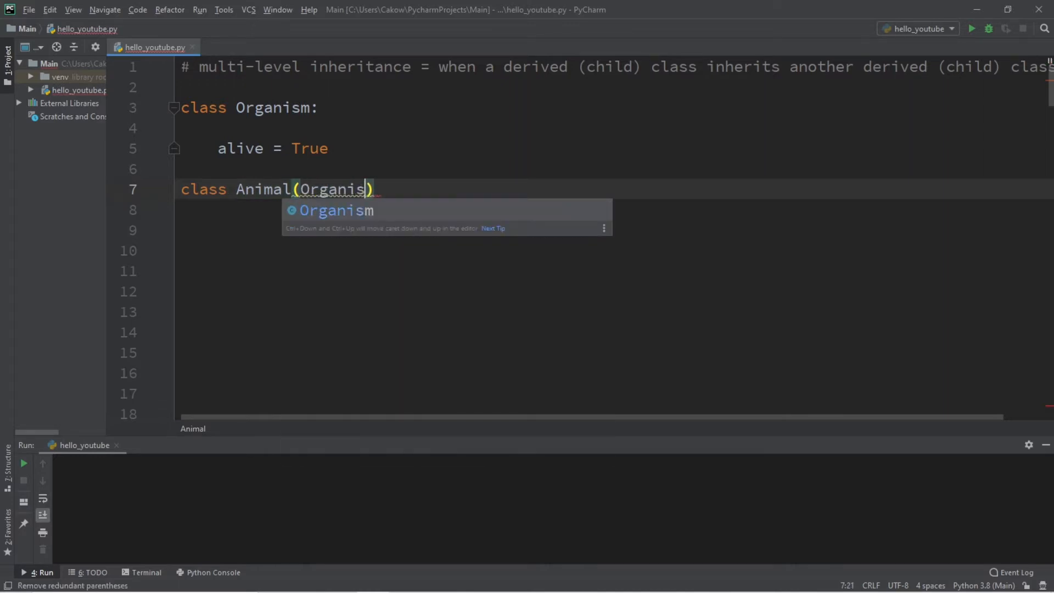
key("Enter")
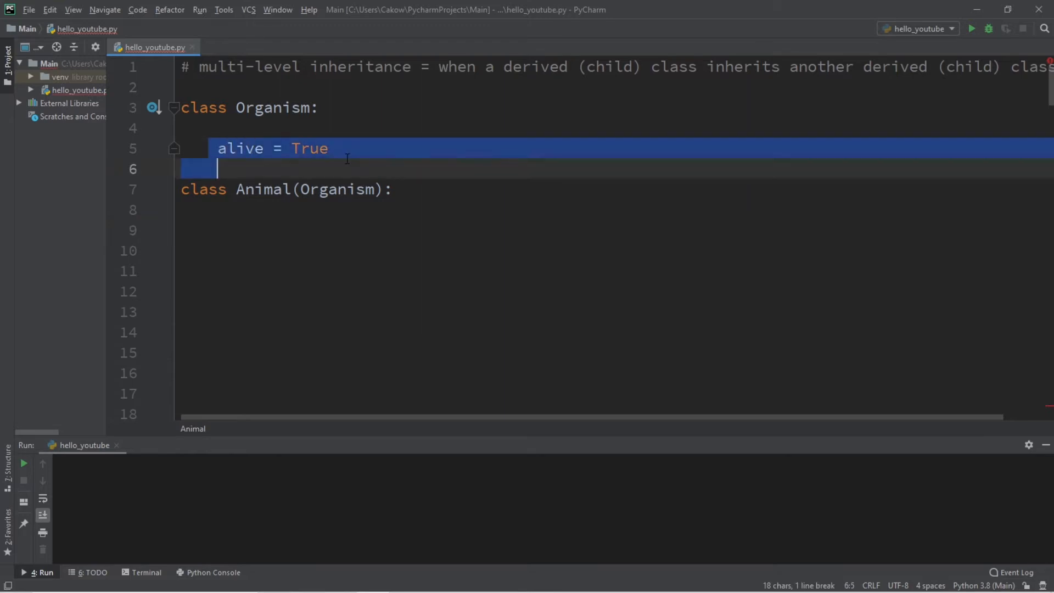
Add an eat(self) method printing "This animal is eating".
type("de")
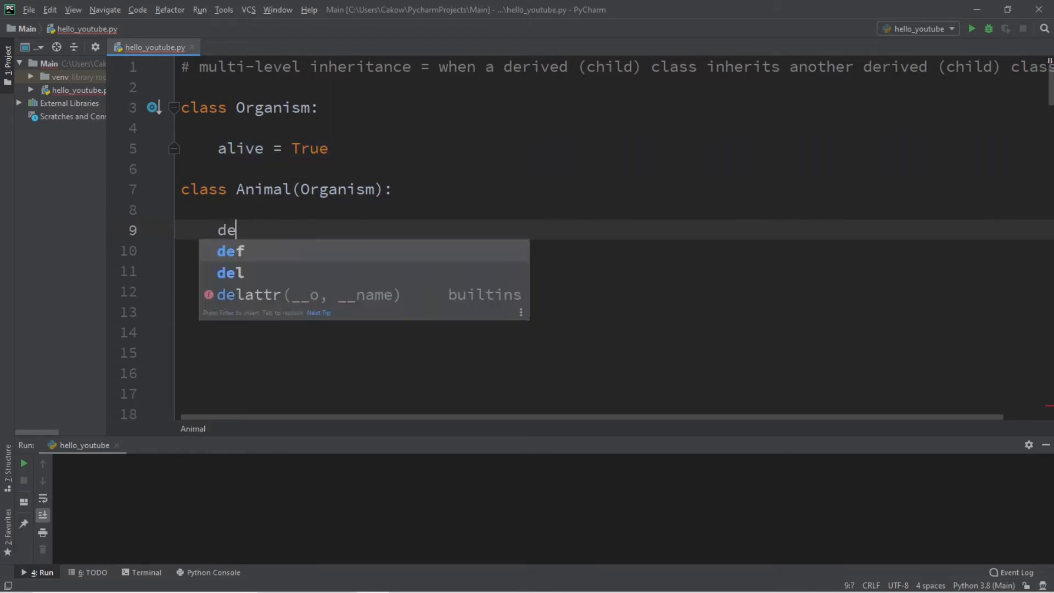
type("f eat(self):")
left_click(613, 250)
type("print(\"")
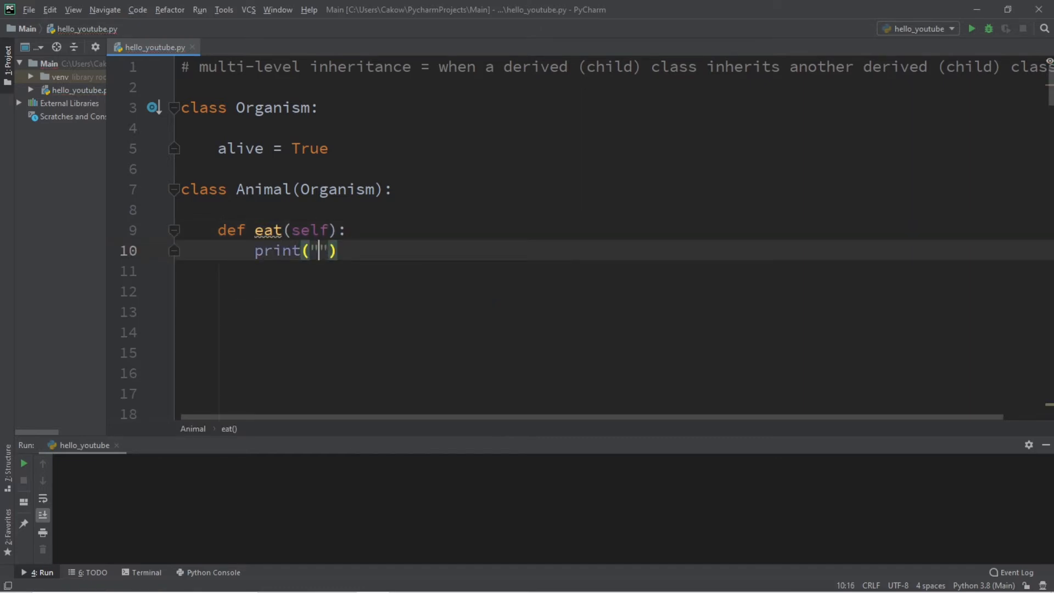
type("T")
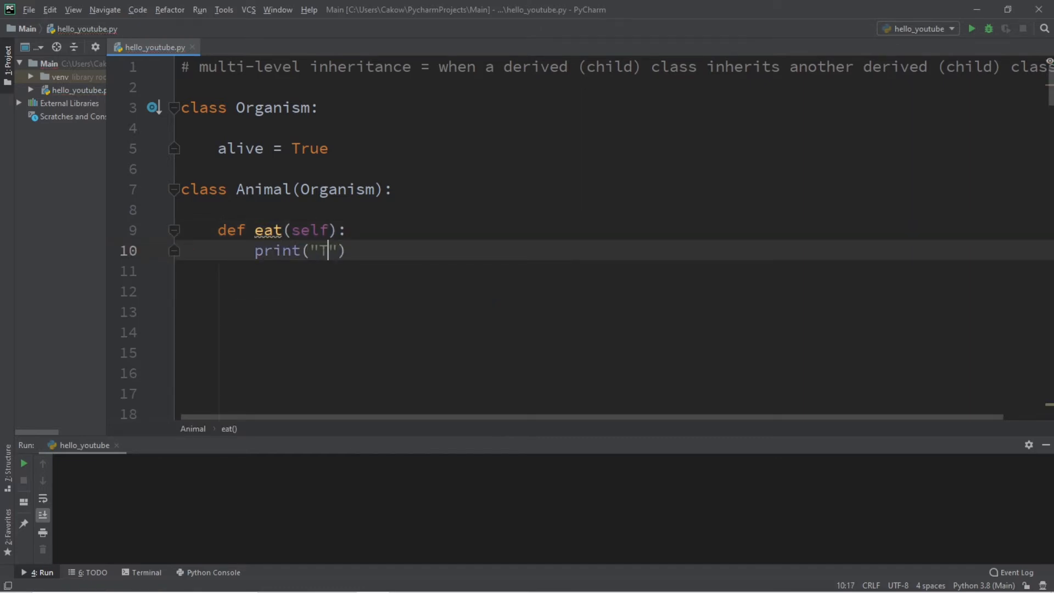
type("his animal is ea")
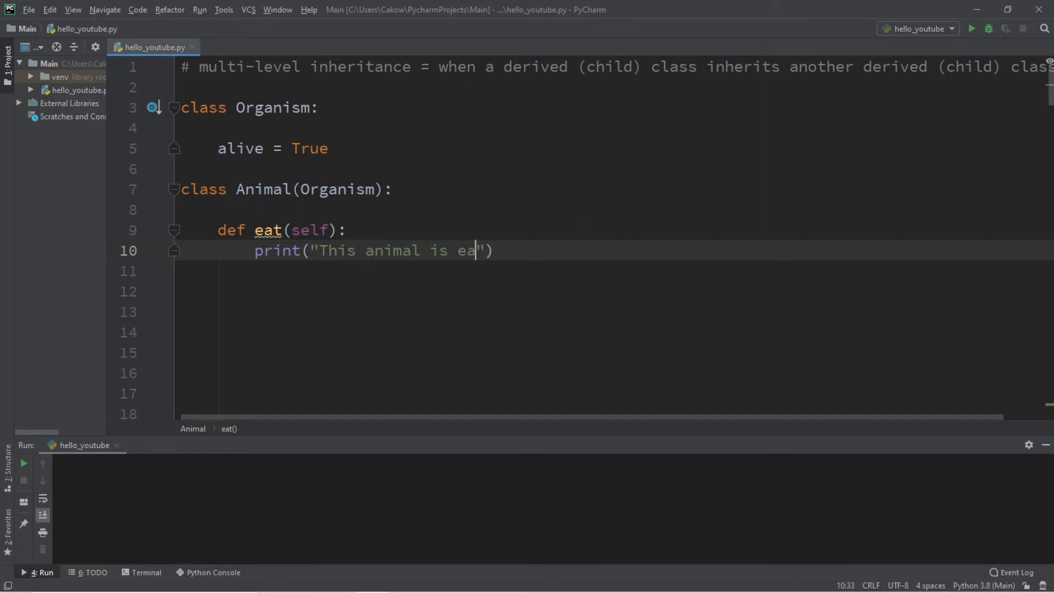
type("ting")
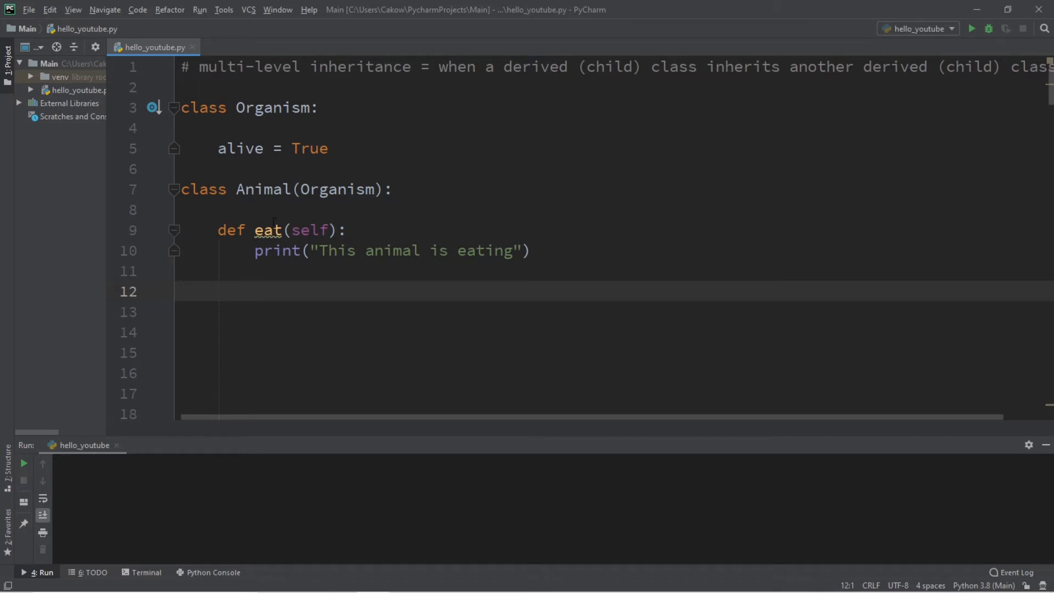
Declare class Dog(Animal) inheriting from the Animal class.
type("cla")
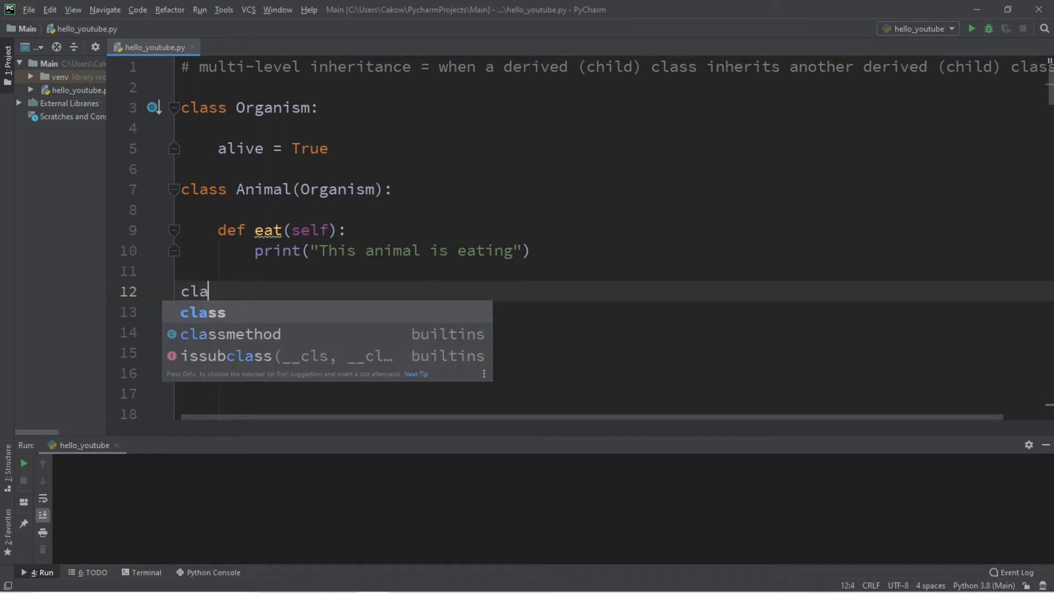
type("ss Dog(")
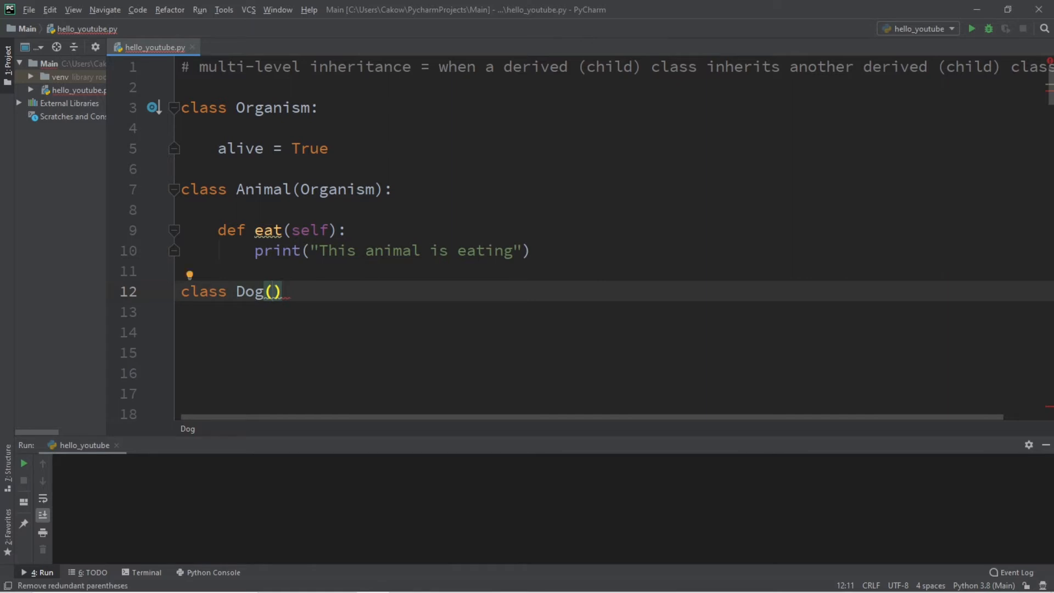
type("Animal")
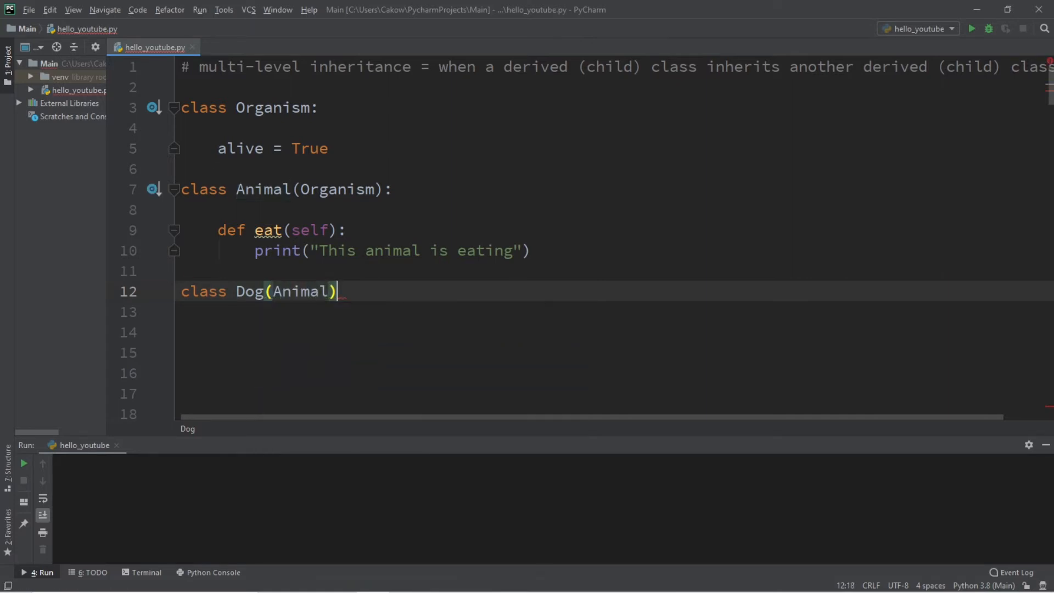
type(":")
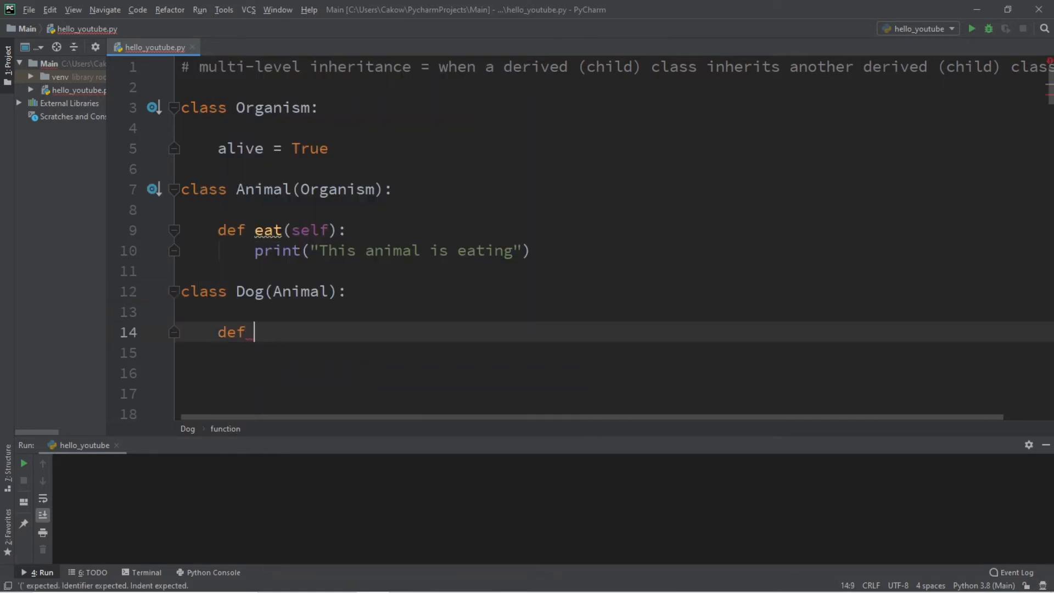
Add a bark(self) method printing "This dog is barking".
type("bark(self):")
left_click(617, 353)
type("print(\"")
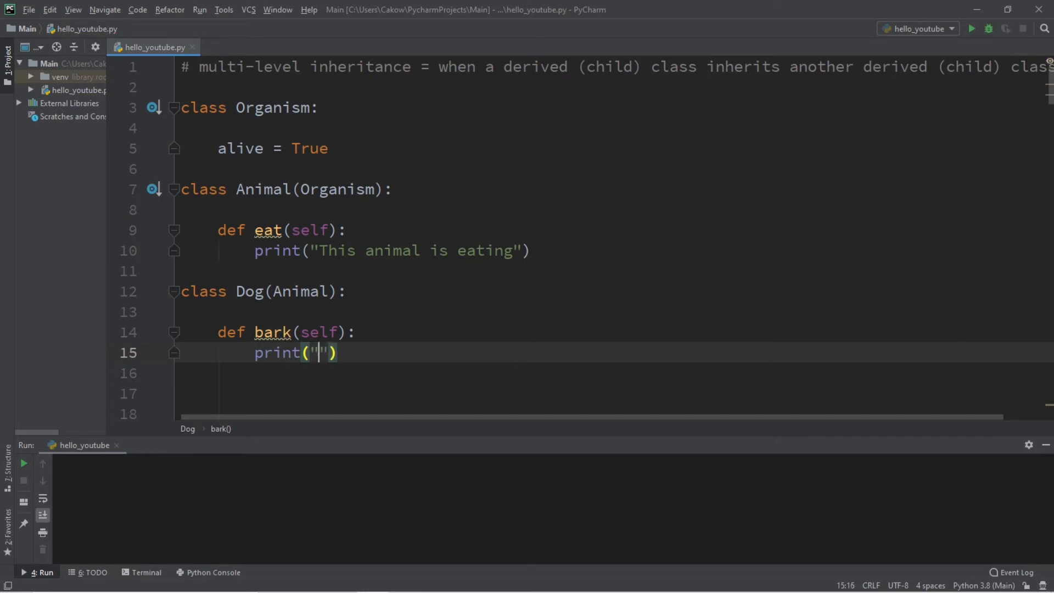
type("This dog")
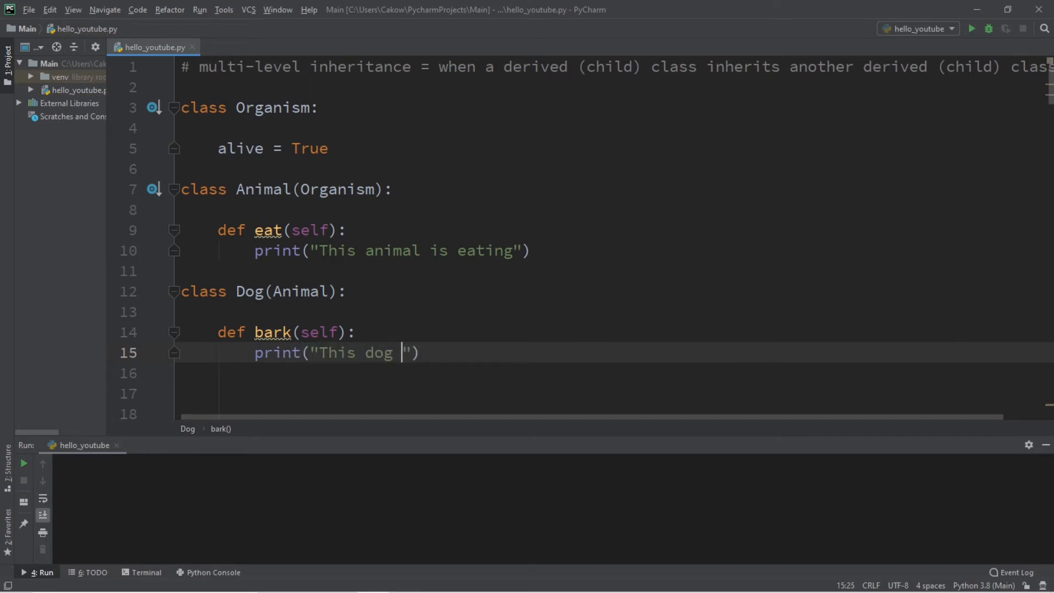
type("is barking")
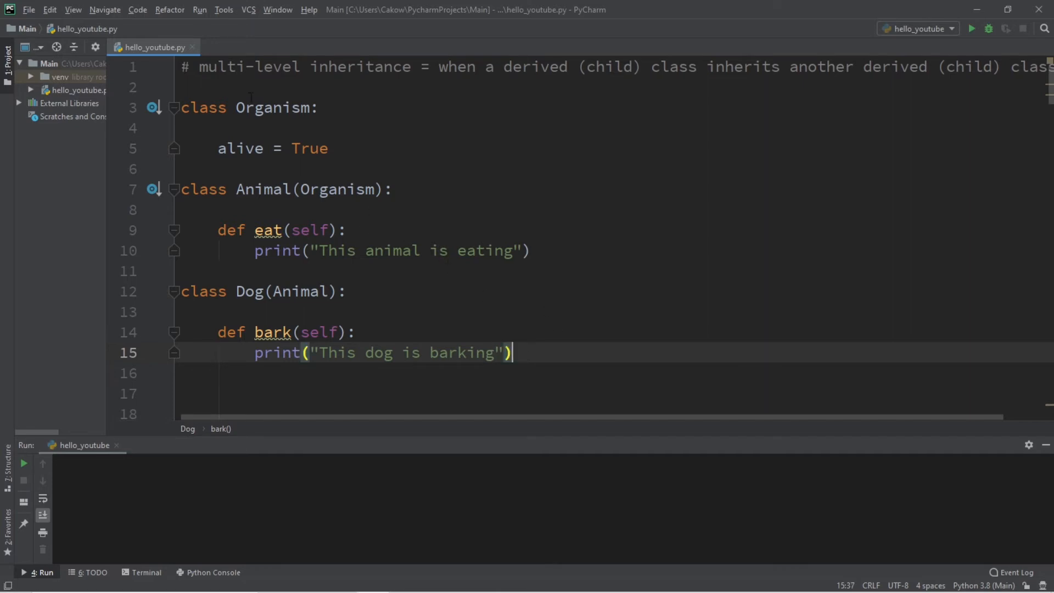
left_click(520, 67)
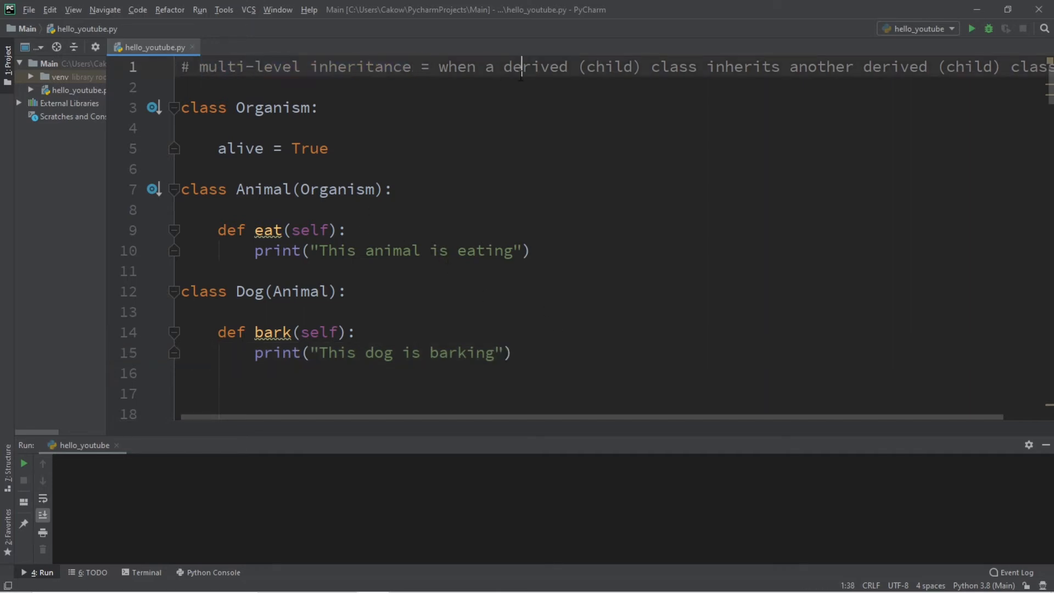
left_click_drag(519, 67, 704, 67)
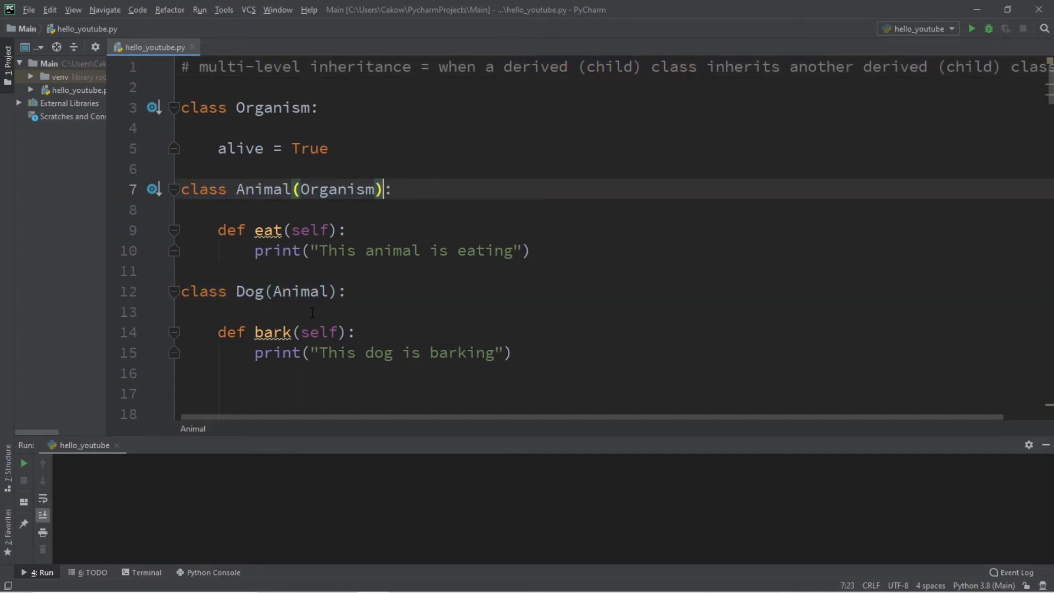
left_click(271, 291)
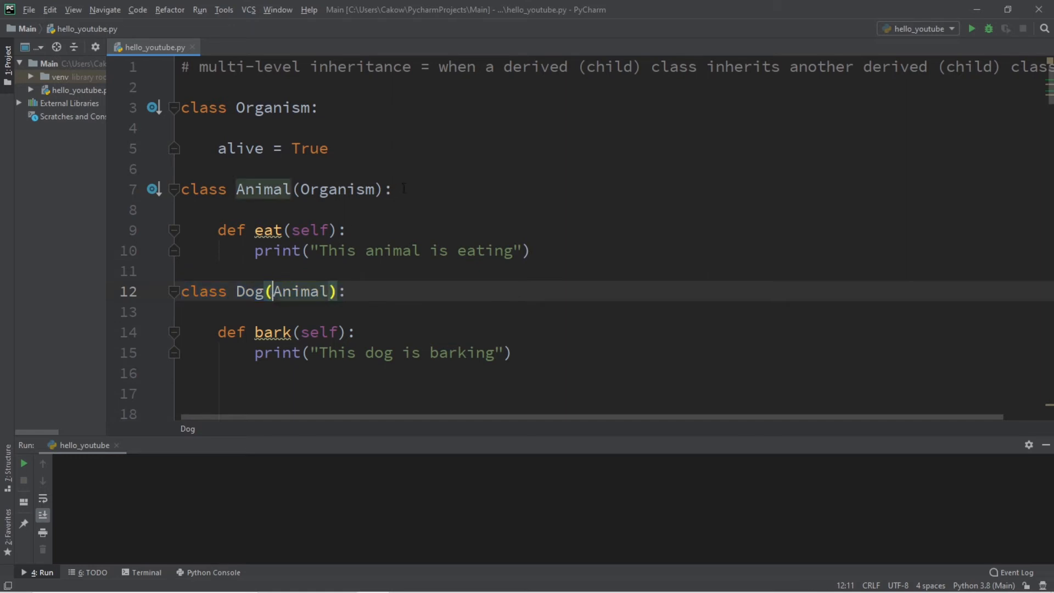
left_click(256, 189)
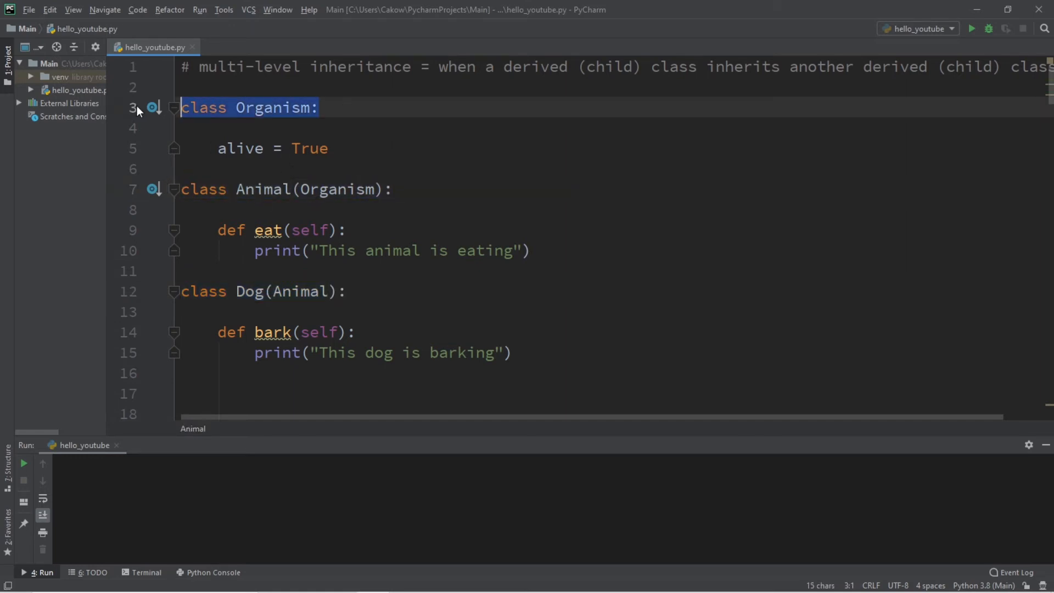
left_click(318, 107)
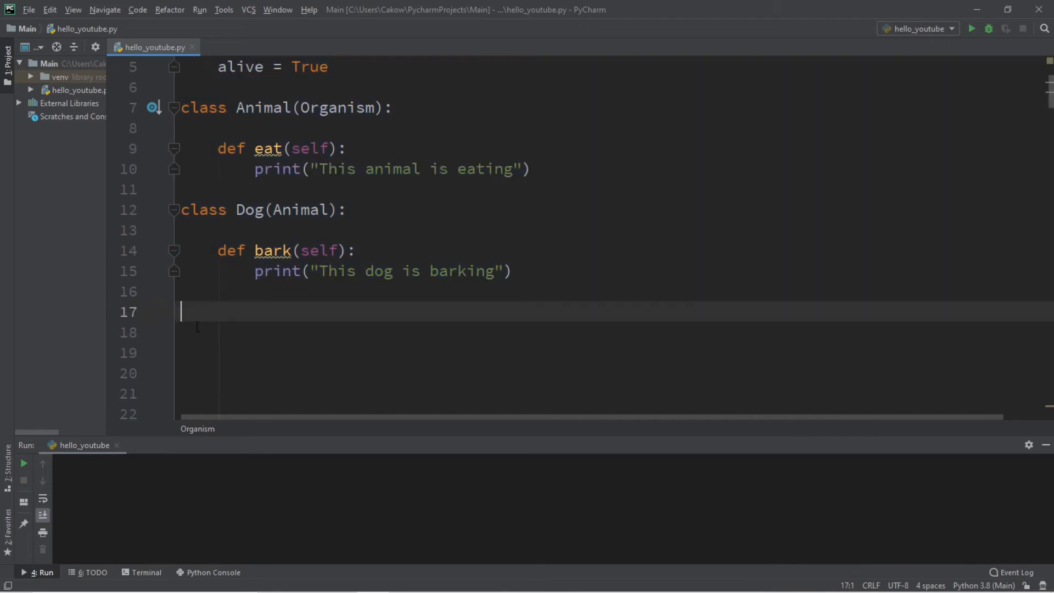
Create dog = Dog(), print dog.alive, and run the script to output True.
type("dog =")
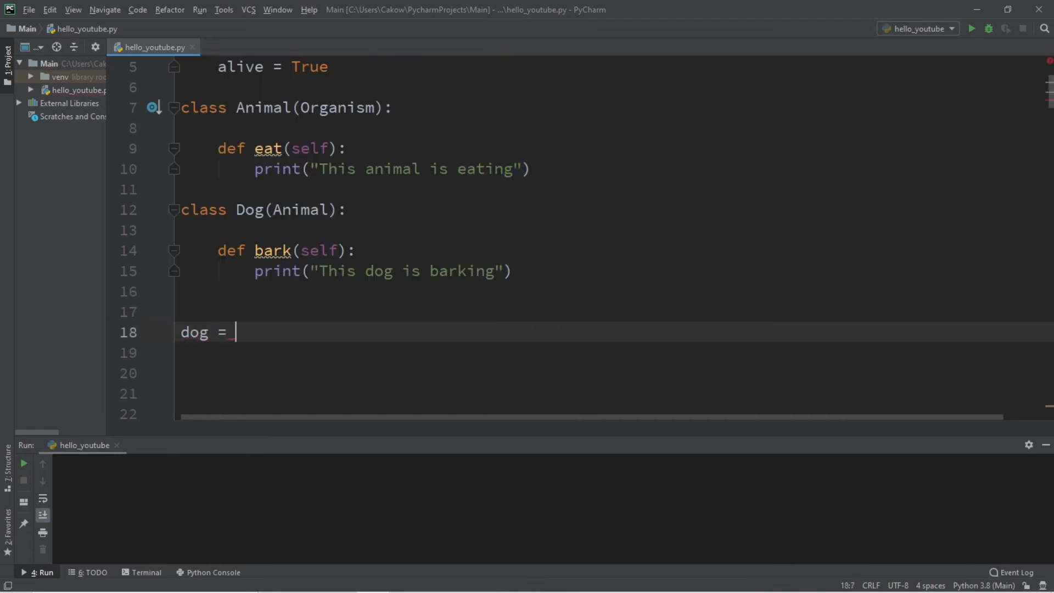
type("print(")
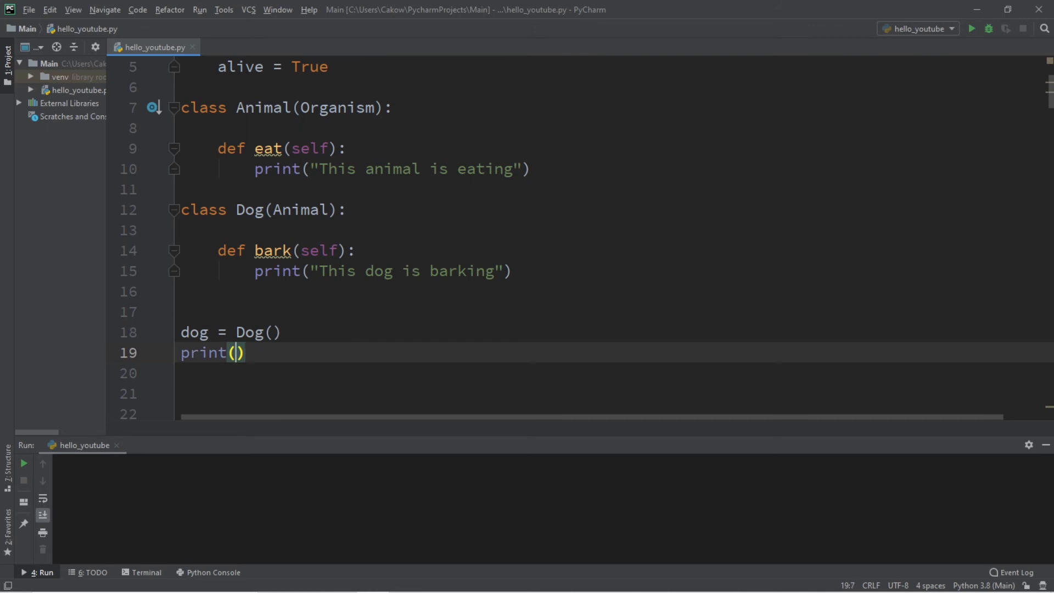
type("dog.al")
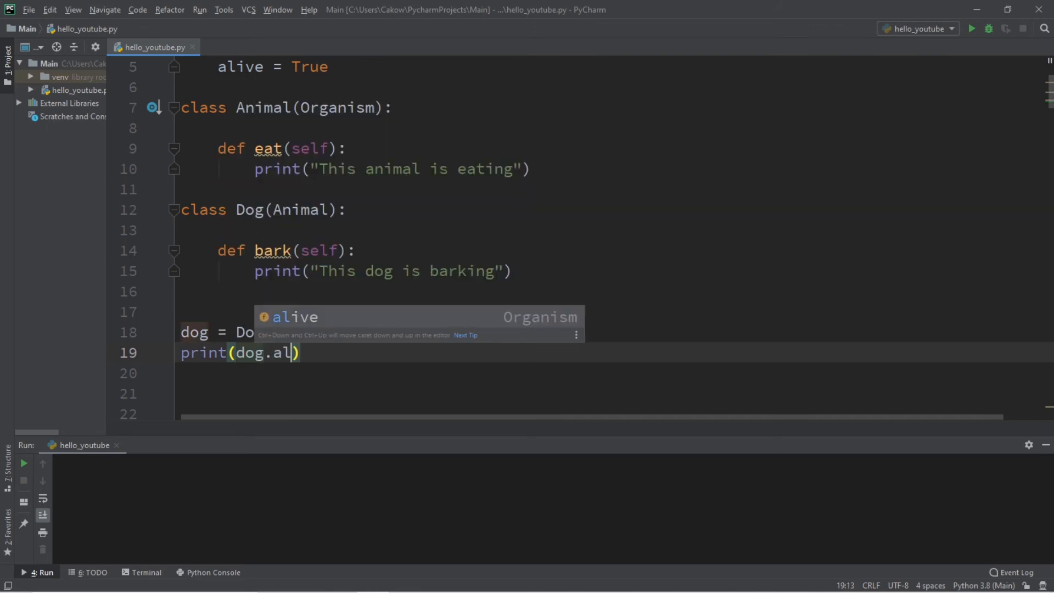
mouse_move(295, 313)
type("ive")
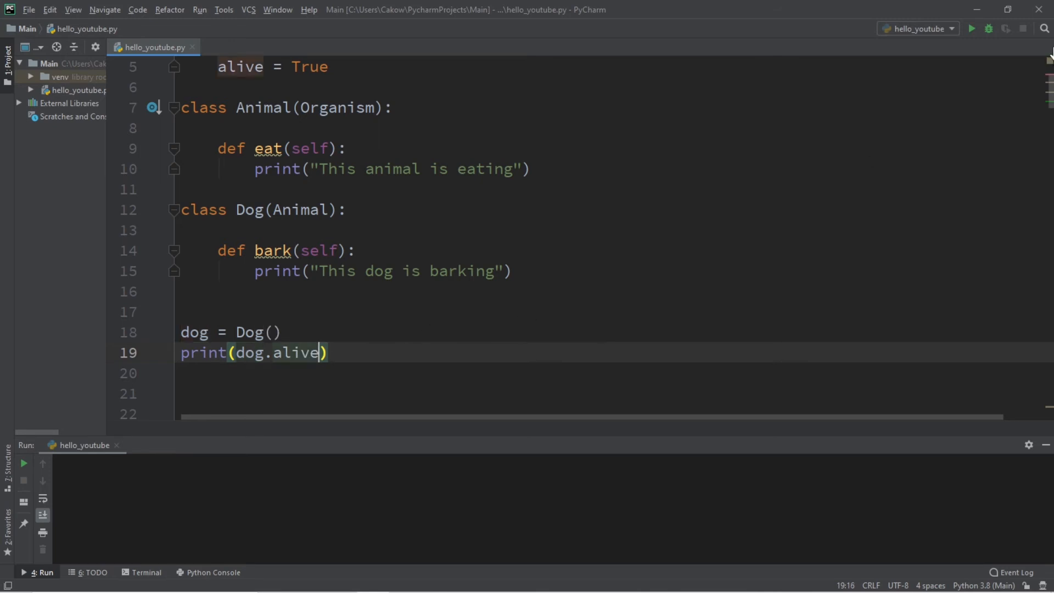
left_click(970, 29)
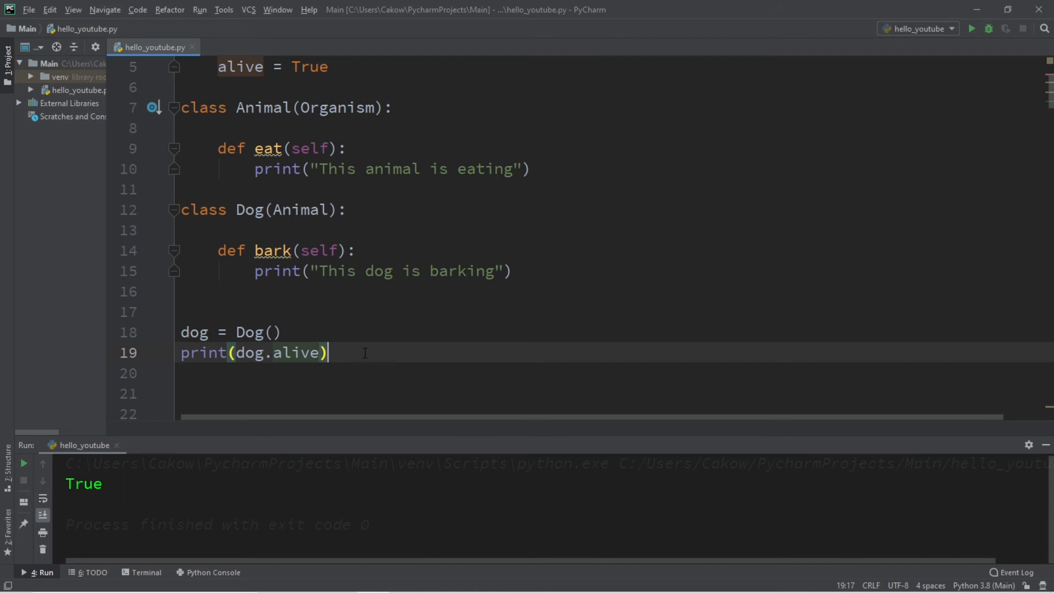
Call dog.eat() and start a dog.bark() call so the eating message prints after True.
type("dog.ea")
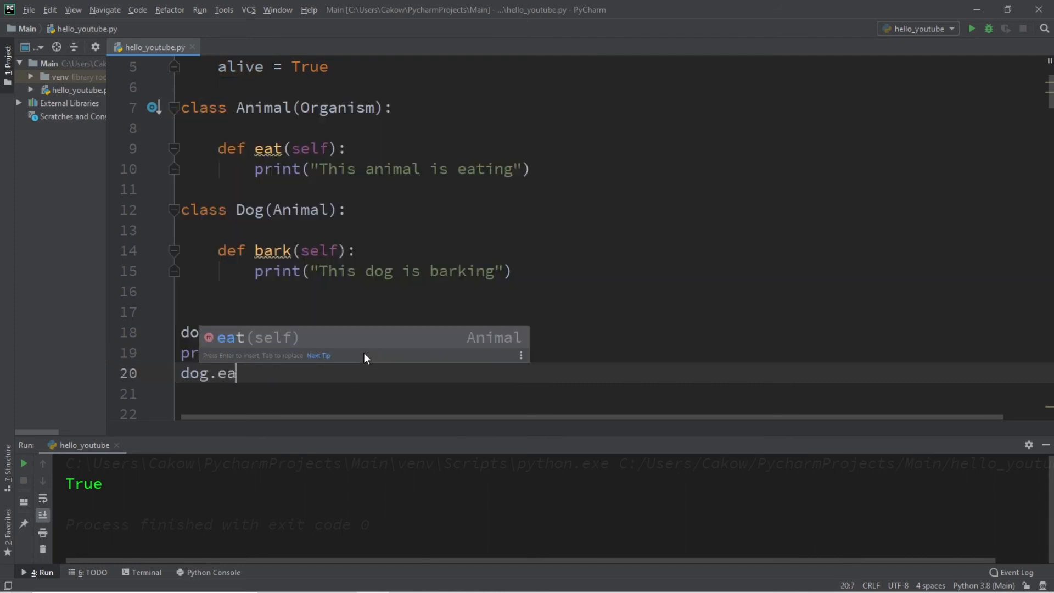
type("t(")
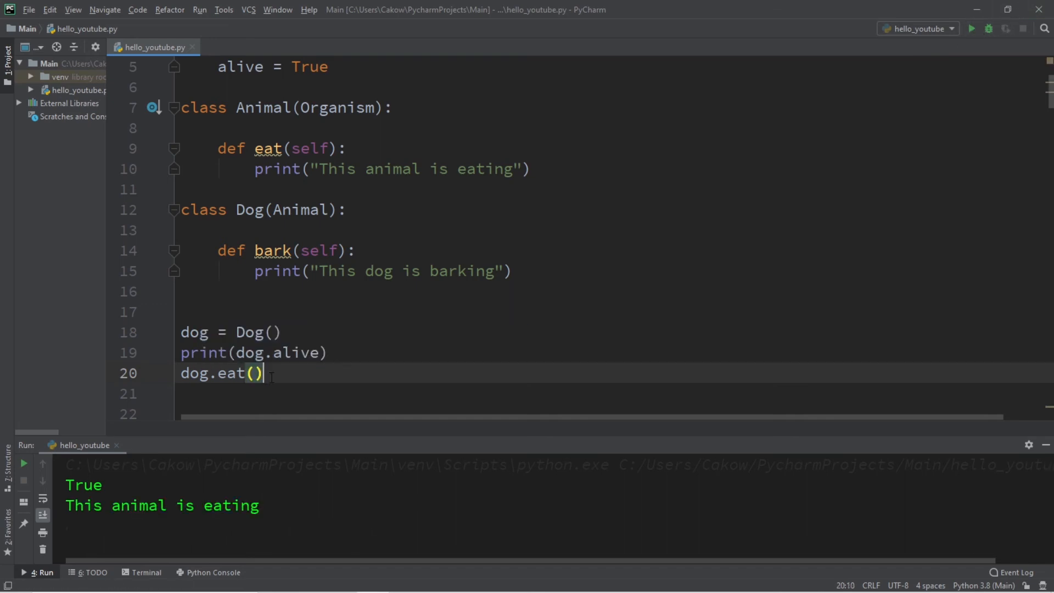
type("dog.")
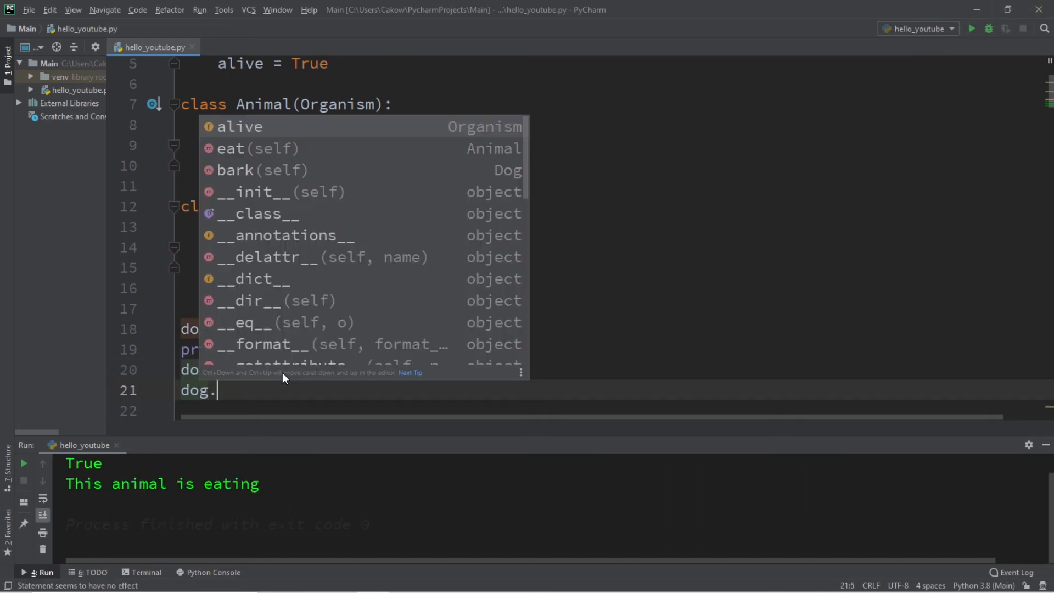
mouse_move(487, 187)
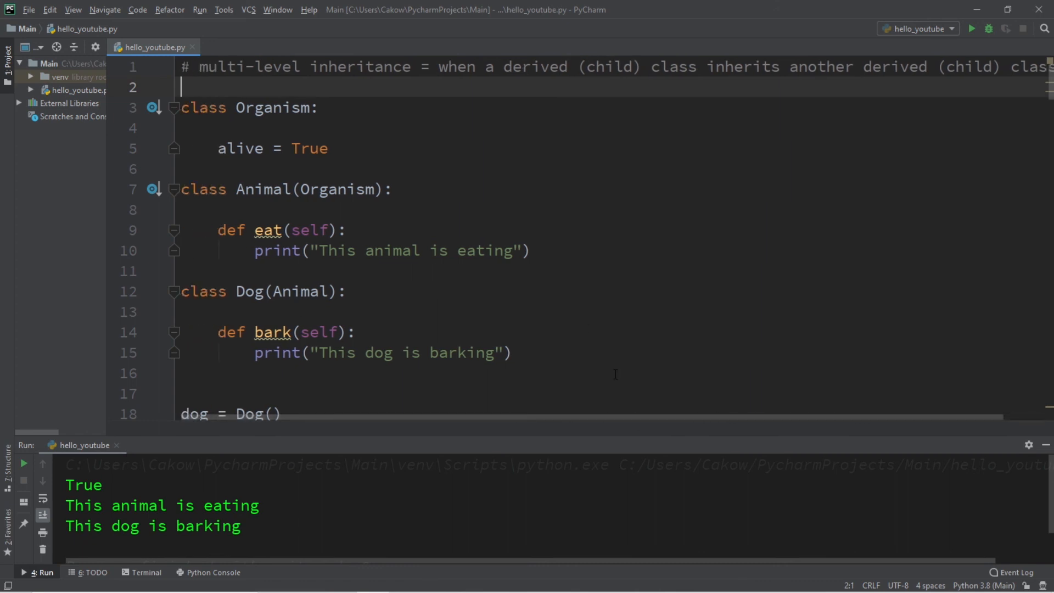
left_click_drag(181, 291, 510, 353)
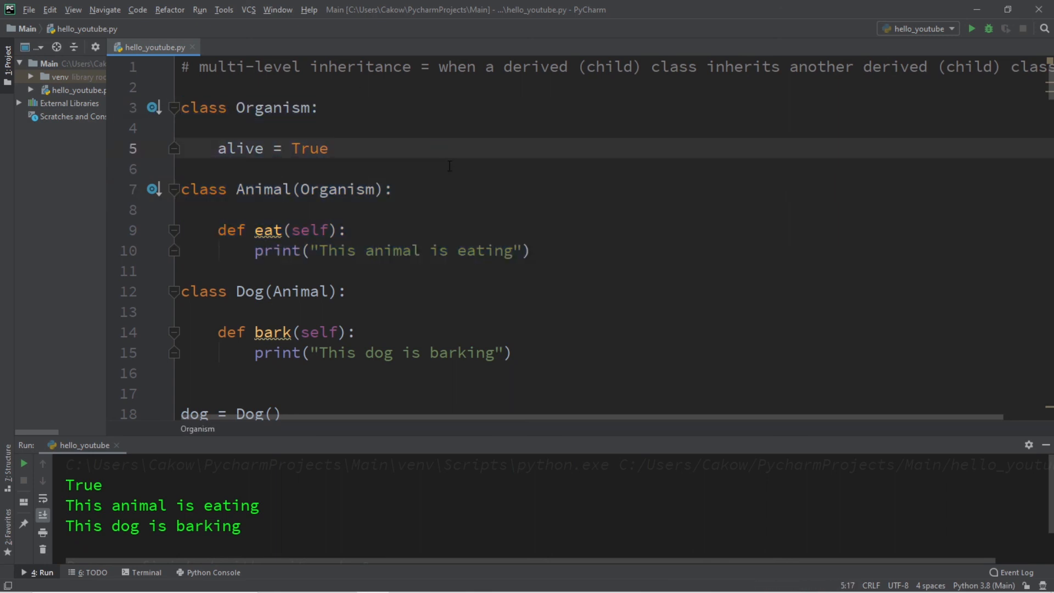
scroll("down", 3)
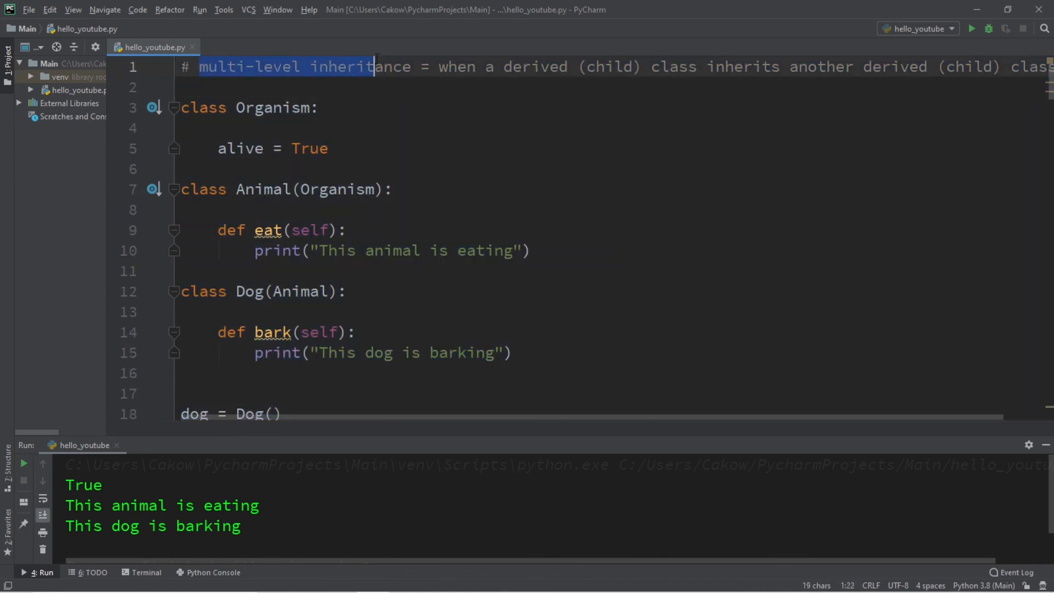
left_click(422, 86)
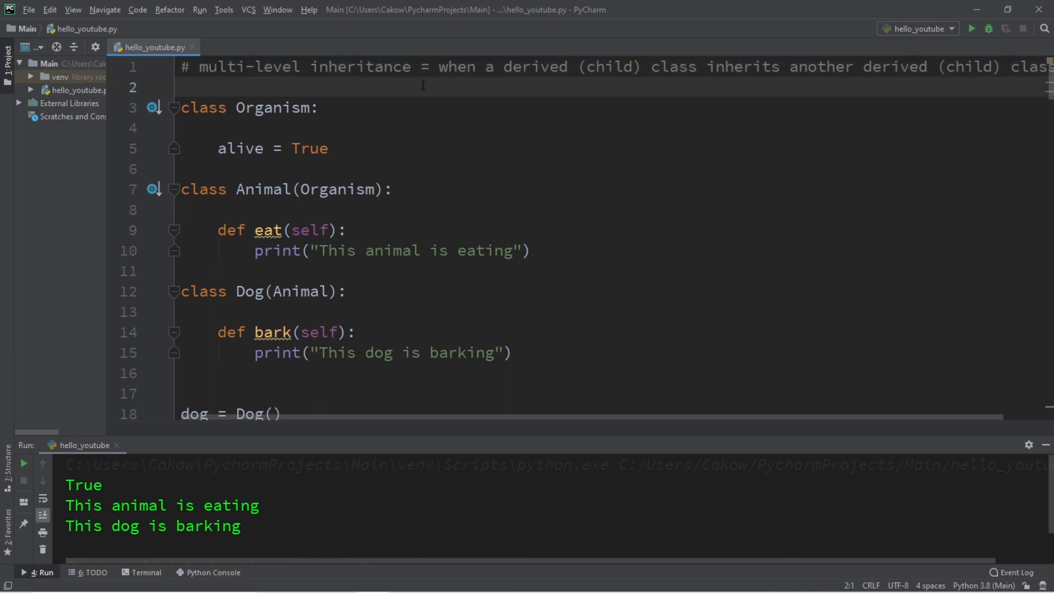